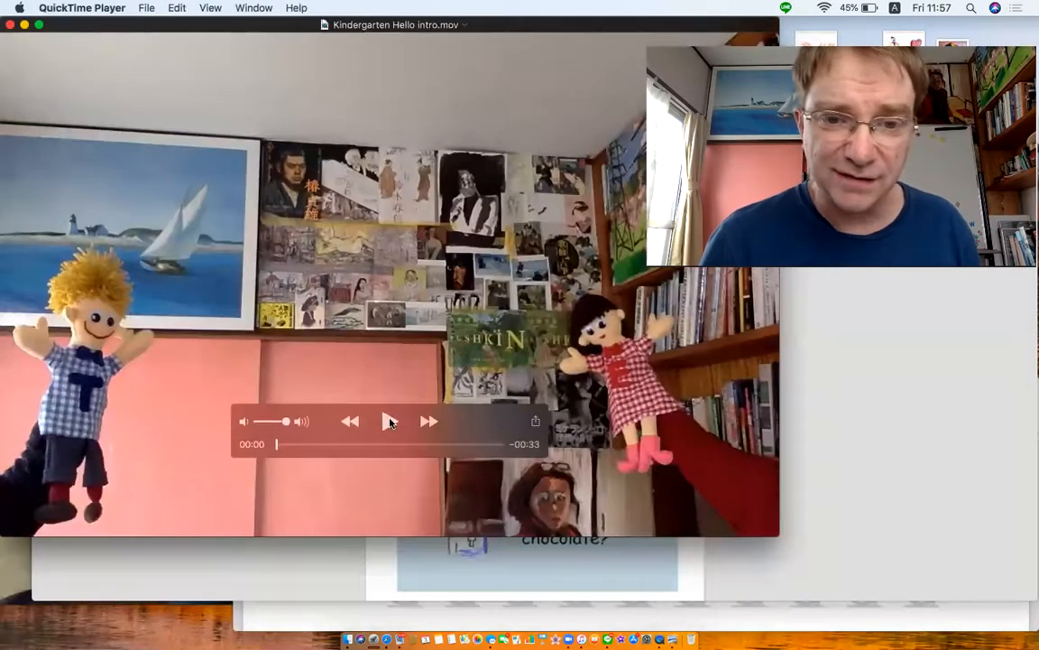
# - Play the Kindergarten Hello intro.mov clip in QuickTime Player
pyautogui.click(390, 420)
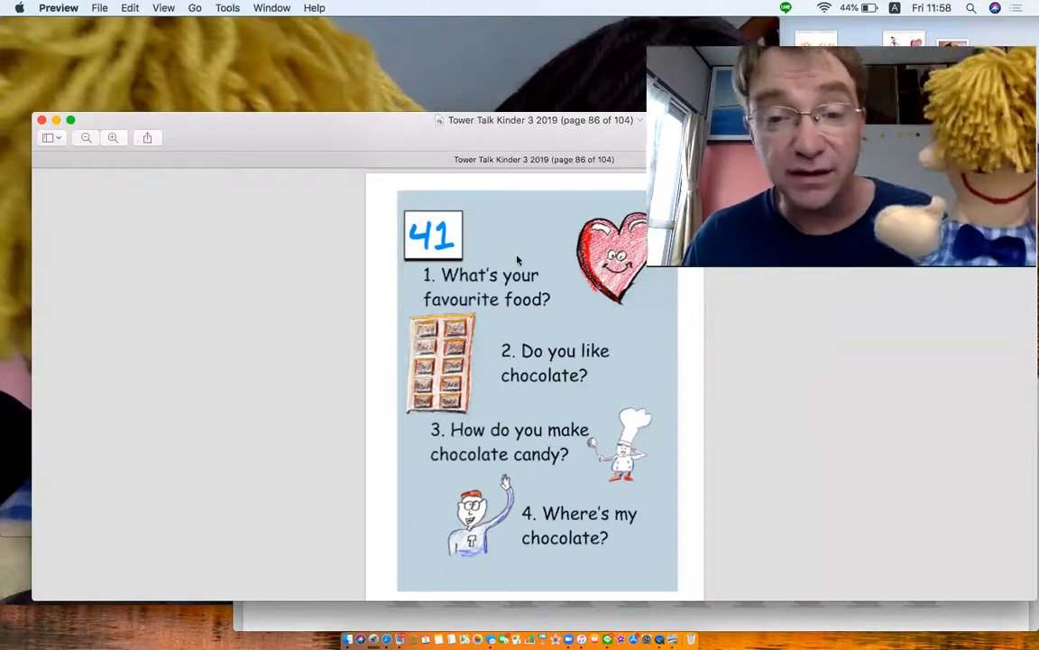
pyautogui.moveTo(526, 359)
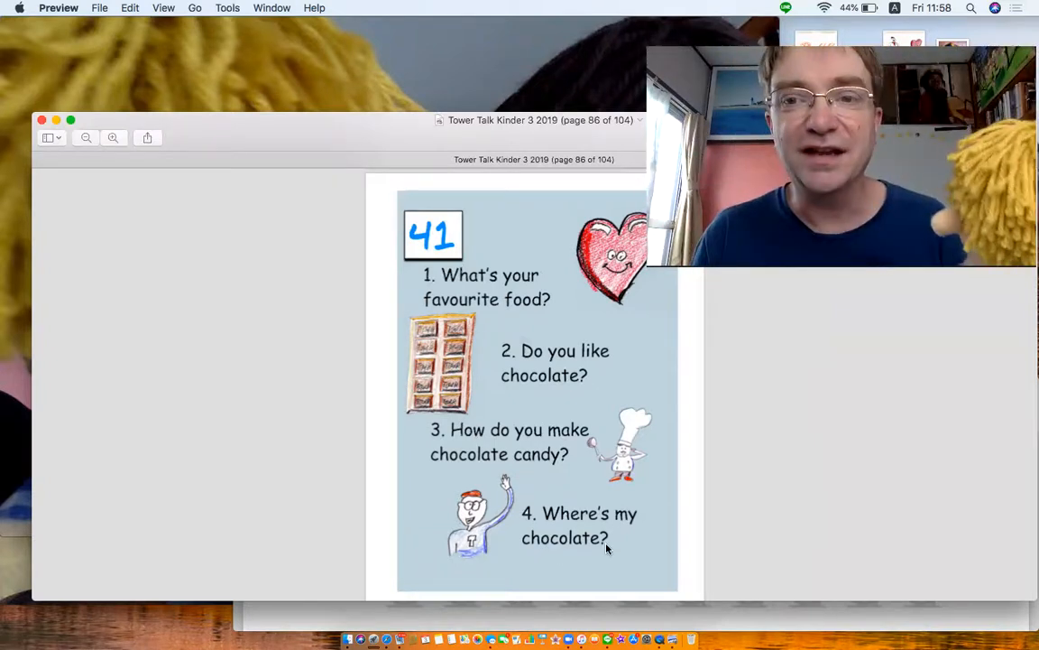
# - Scroll the lesson PDF in Preview down to the favourite-food answer worksheet
pyautogui.scroll(-3)
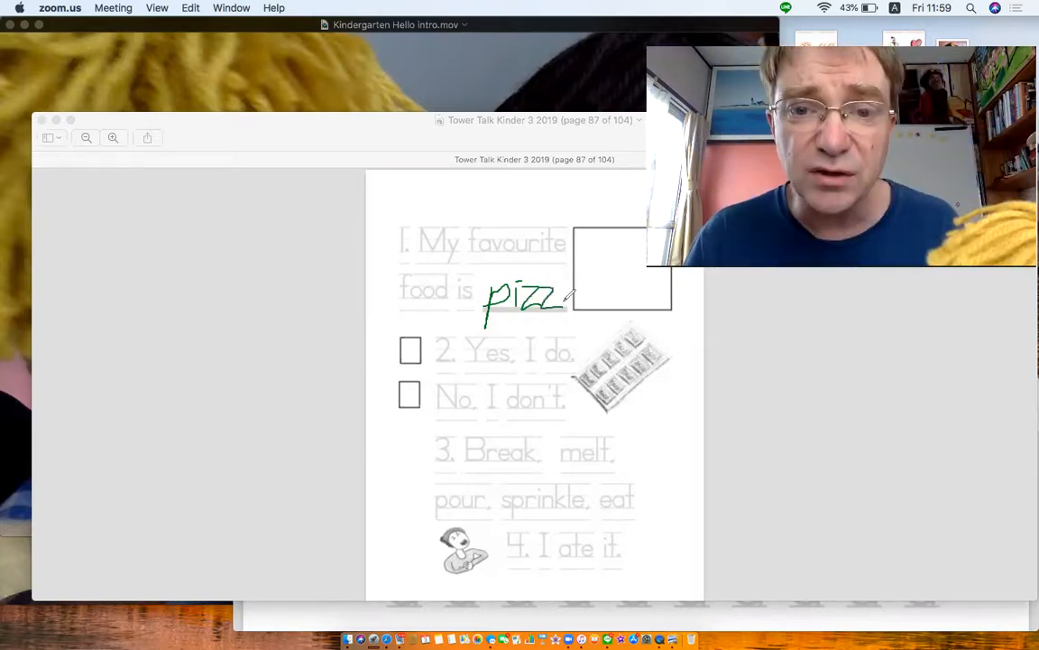
# - Finish writing 'pizza' in green ink and begin sketching inside the empty box
pyautogui.moveTo(560, 298); pyautogui.dragTo(582, 302)
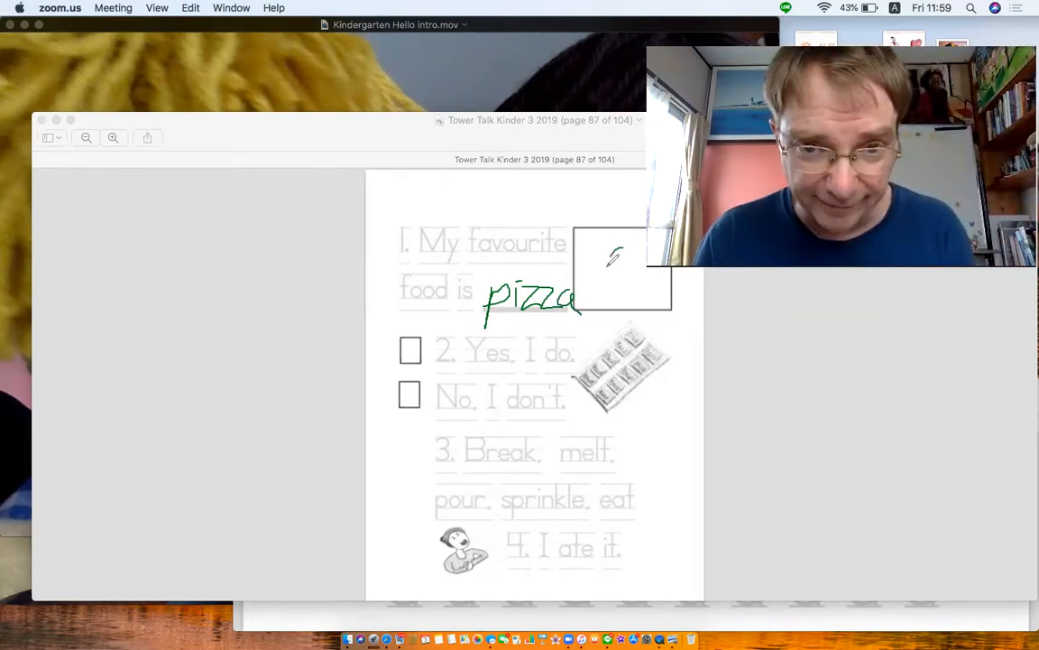
pyautogui.moveTo(614, 257); pyautogui.dragTo(632, 285)
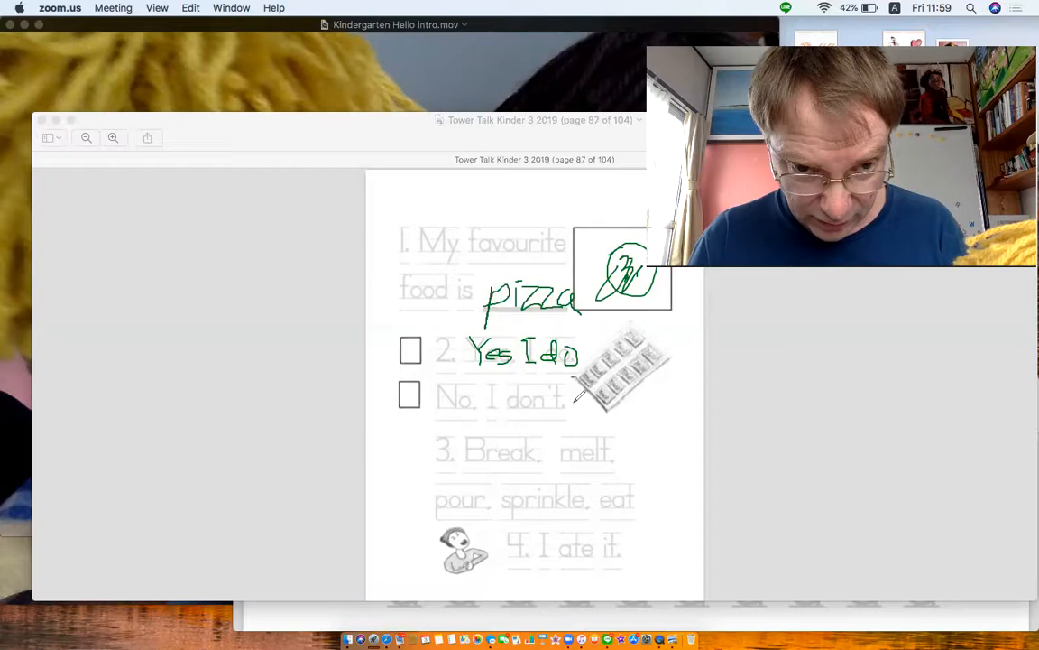
pyautogui.moveTo(466, 305)
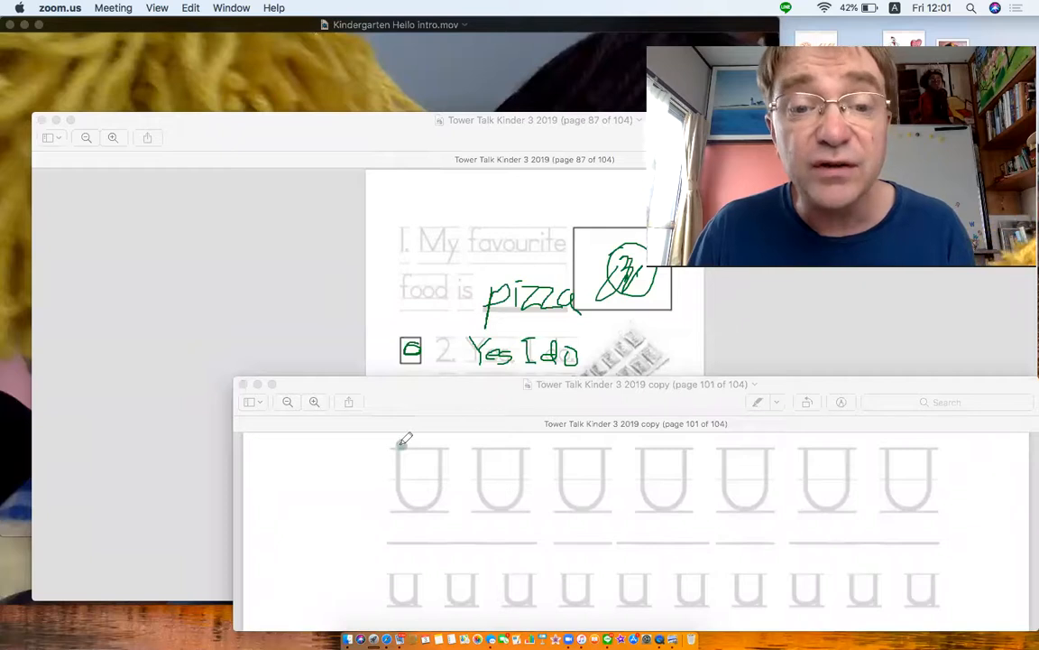
# - Trace over the seven capital U letters in the top row with green ink
pyautogui.moveTo(401, 442); pyautogui.dragTo(452, 506)
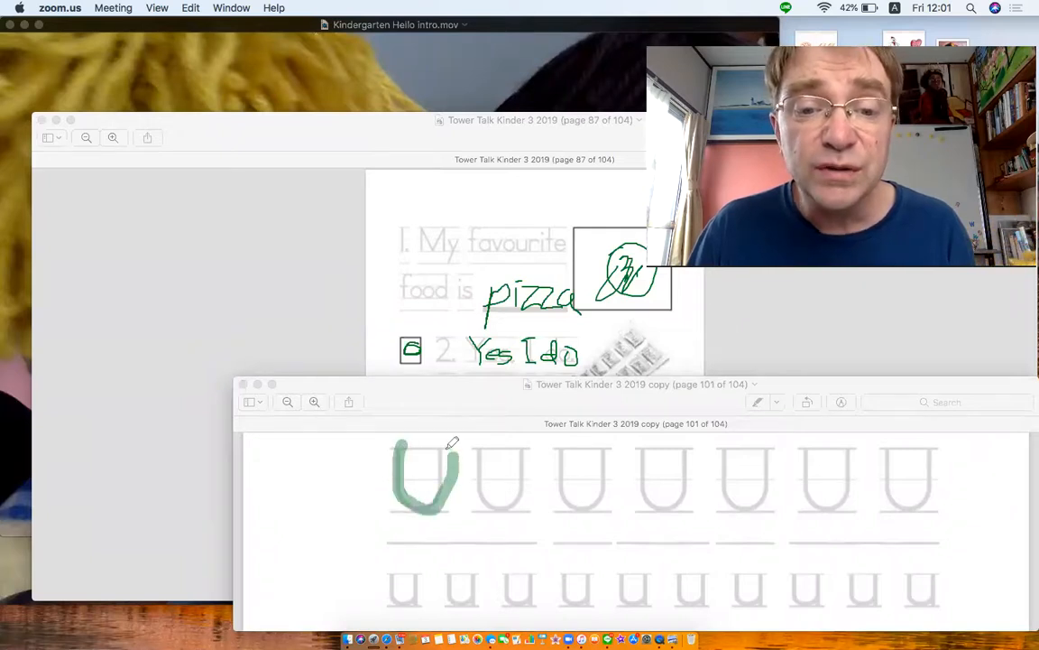
pyautogui.moveTo(487, 455); pyautogui.dragTo(518, 491)
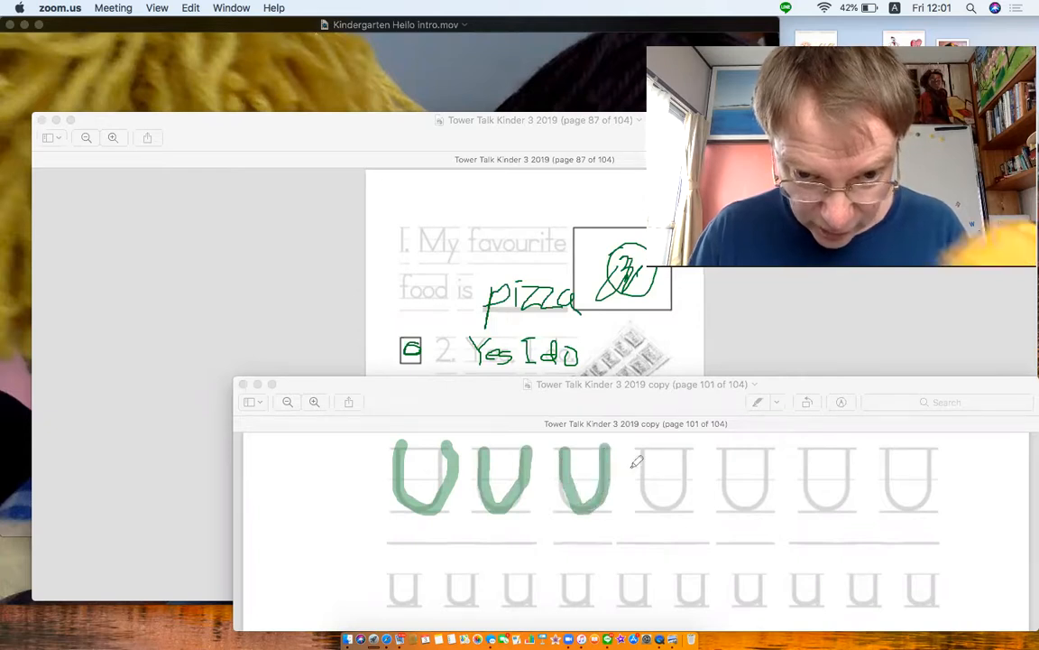
pyautogui.moveTo(640, 456); pyautogui.dragTo(663, 505)
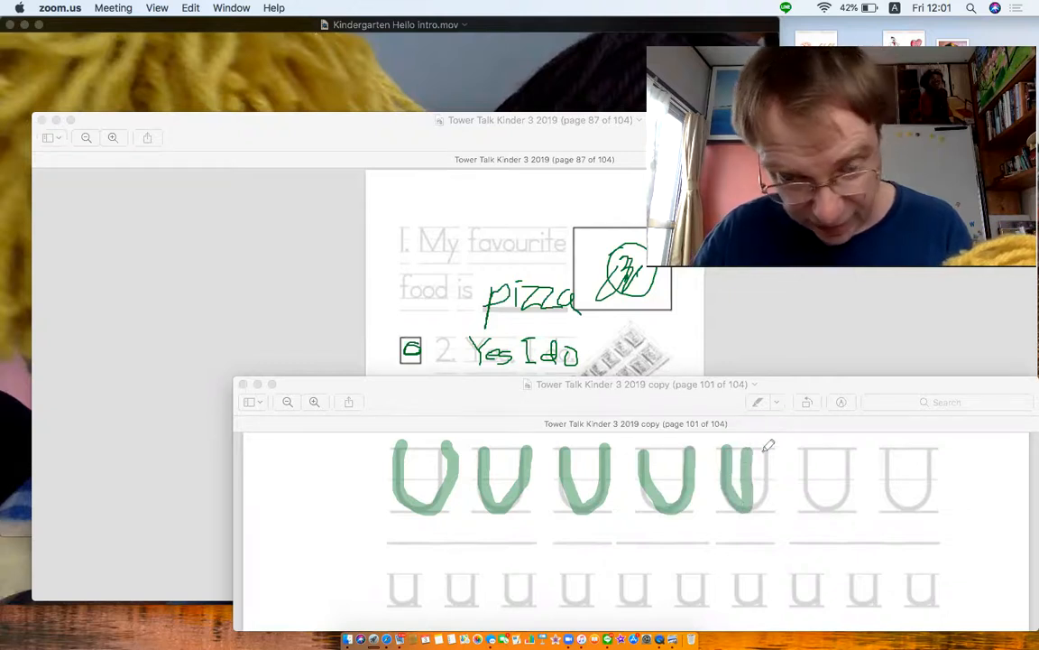
pyautogui.moveTo(817, 451); pyautogui.dragTo(821, 505)
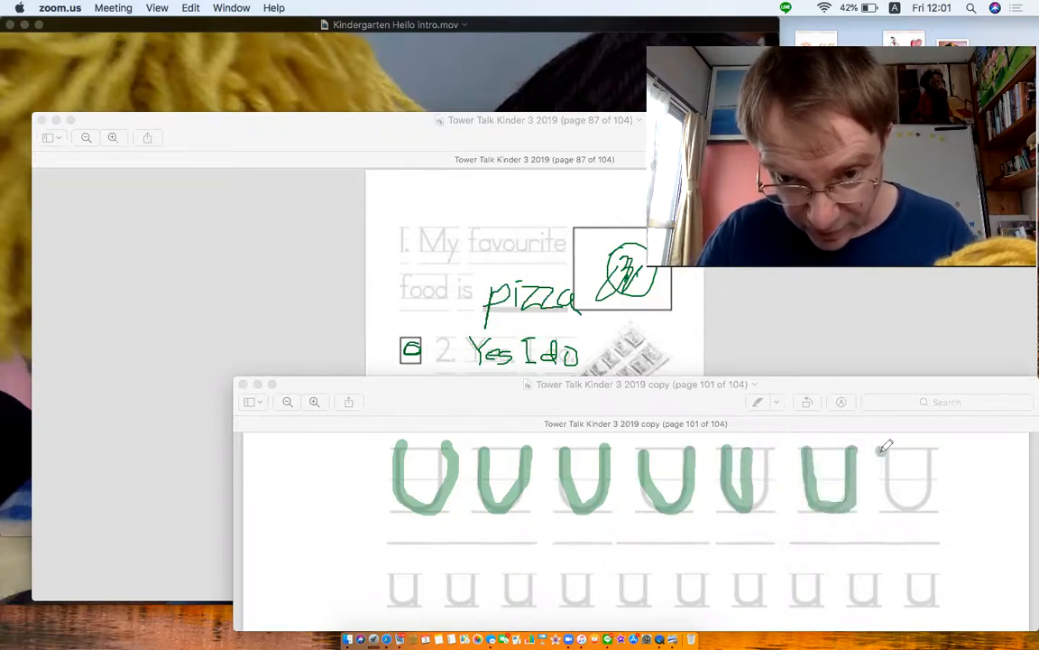
pyautogui.moveTo(907, 451); pyautogui.dragTo(929, 510)
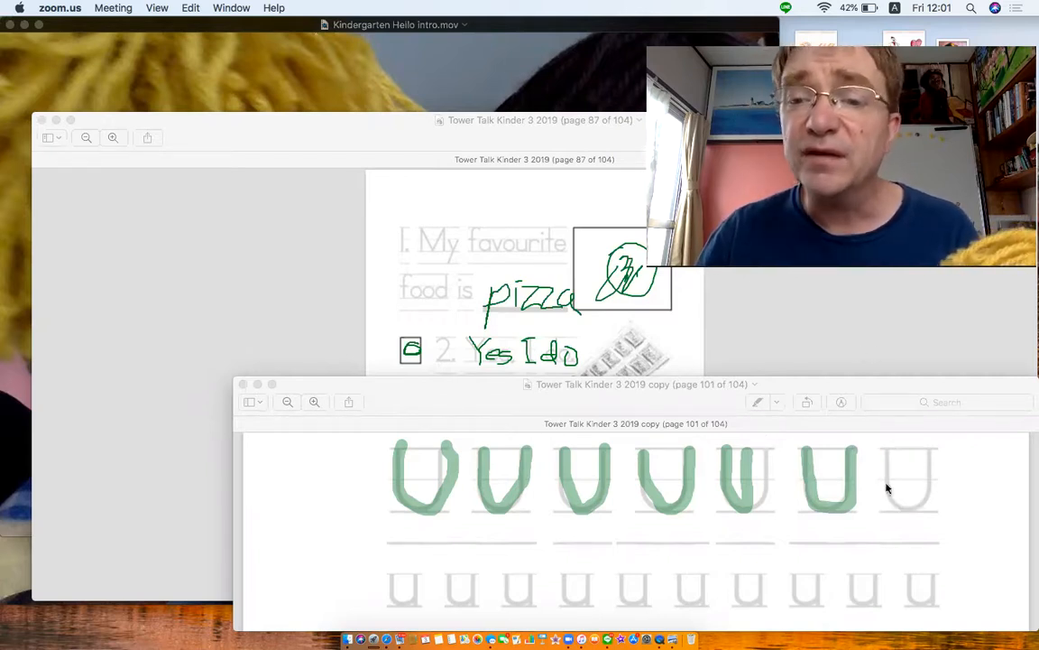
pyautogui.moveTo(888, 451); pyautogui.dragTo(911, 510)
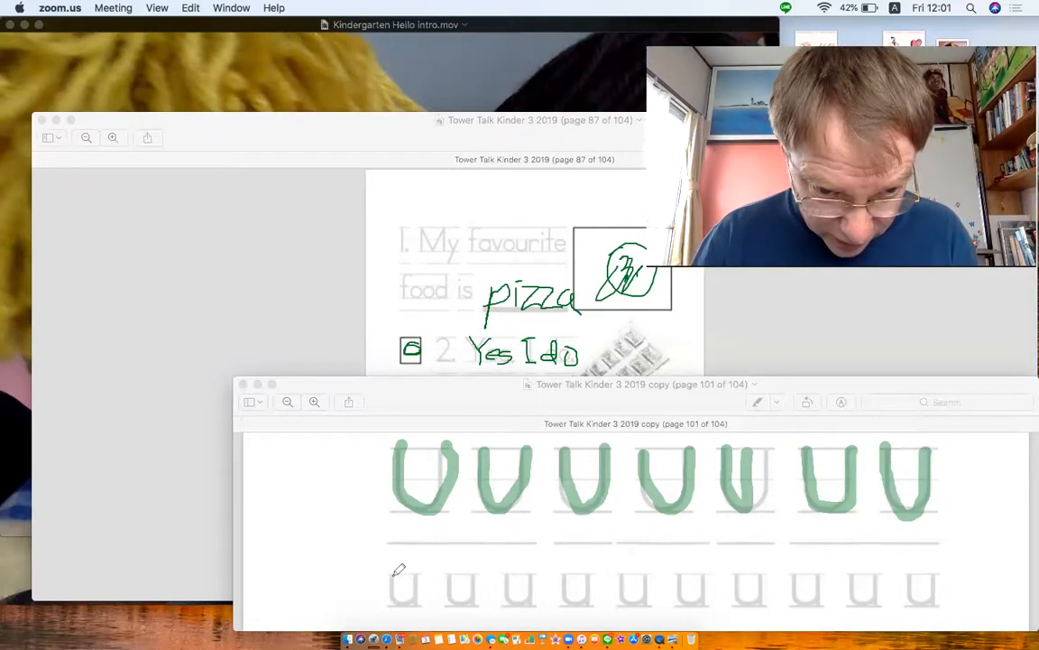
# - Trace three small u letters in green, then play Goodbye song.mov in QuickTime
pyautogui.moveTo(392, 569); pyautogui.dragTo(415, 600)
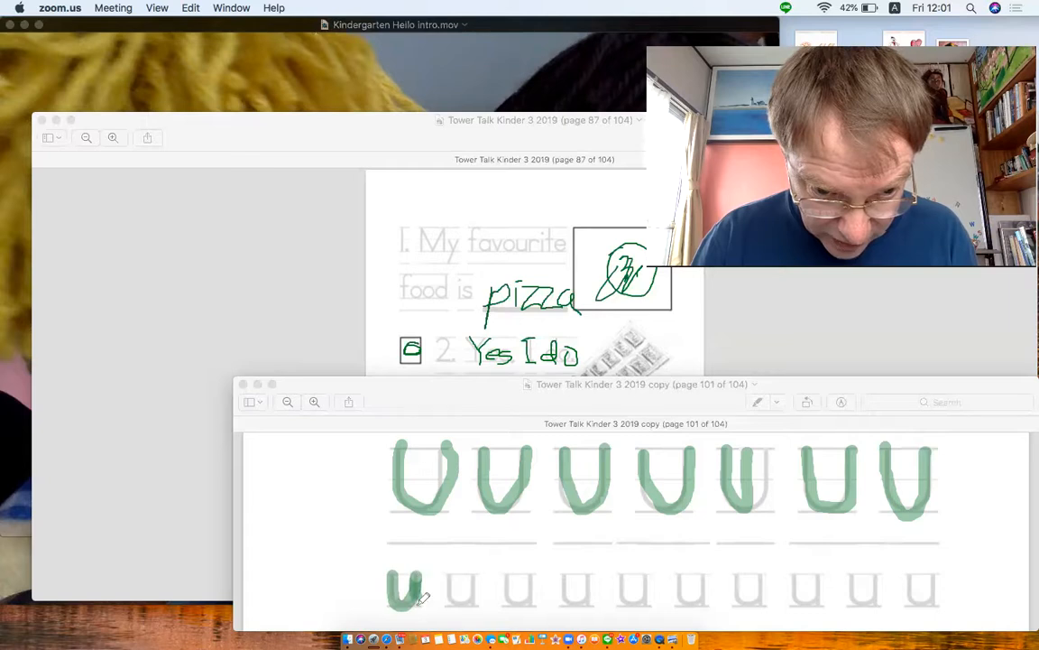
pyautogui.moveTo(442, 578); pyautogui.dragTo(465, 600)
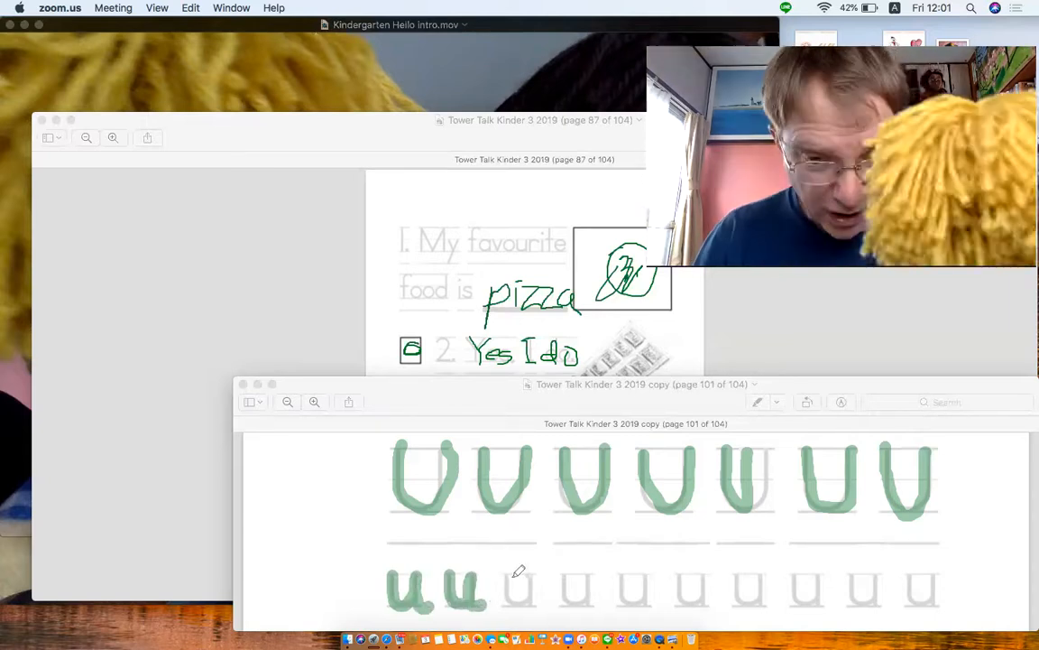
pyautogui.moveTo(505, 577); pyautogui.dragTo(533, 605)
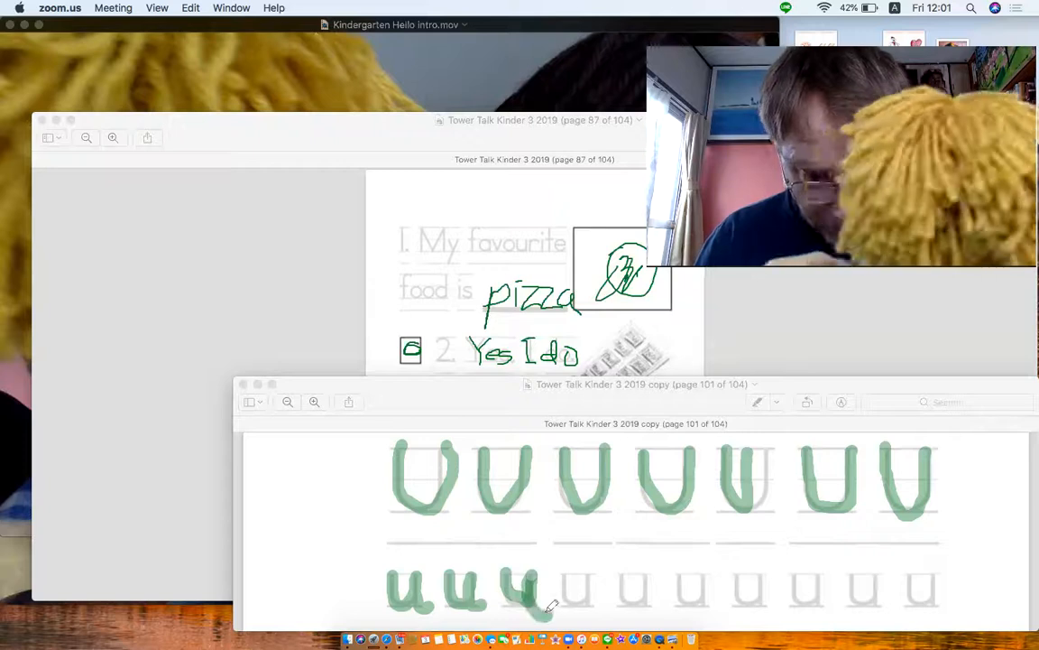
pyautogui.moveTo(550, 614); pyautogui.dragTo(586, 573)
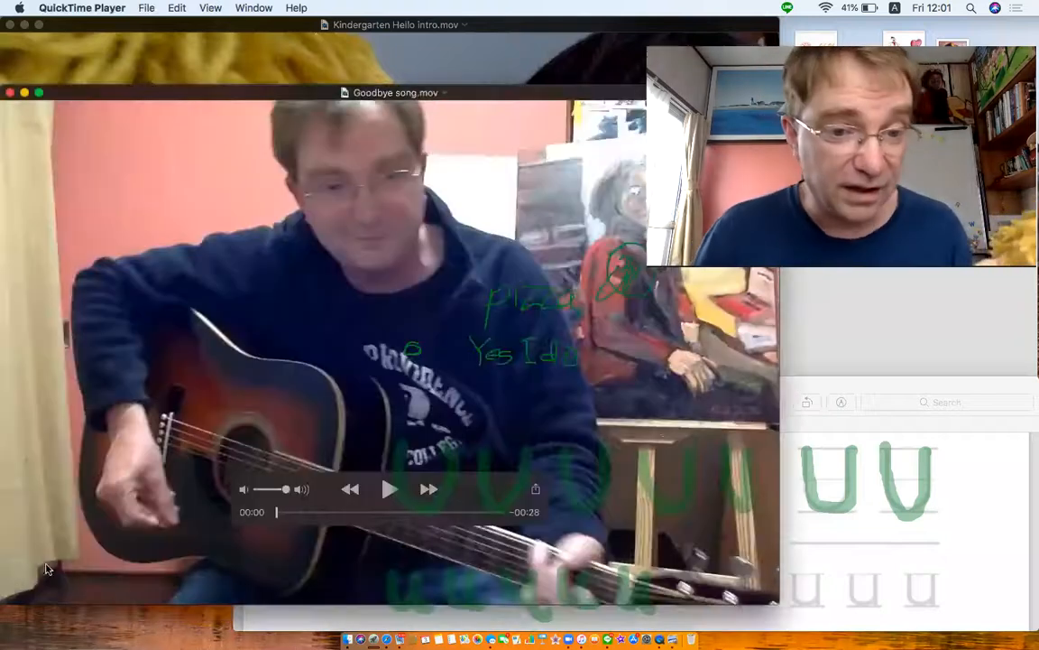
pyautogui.click(390, 488)
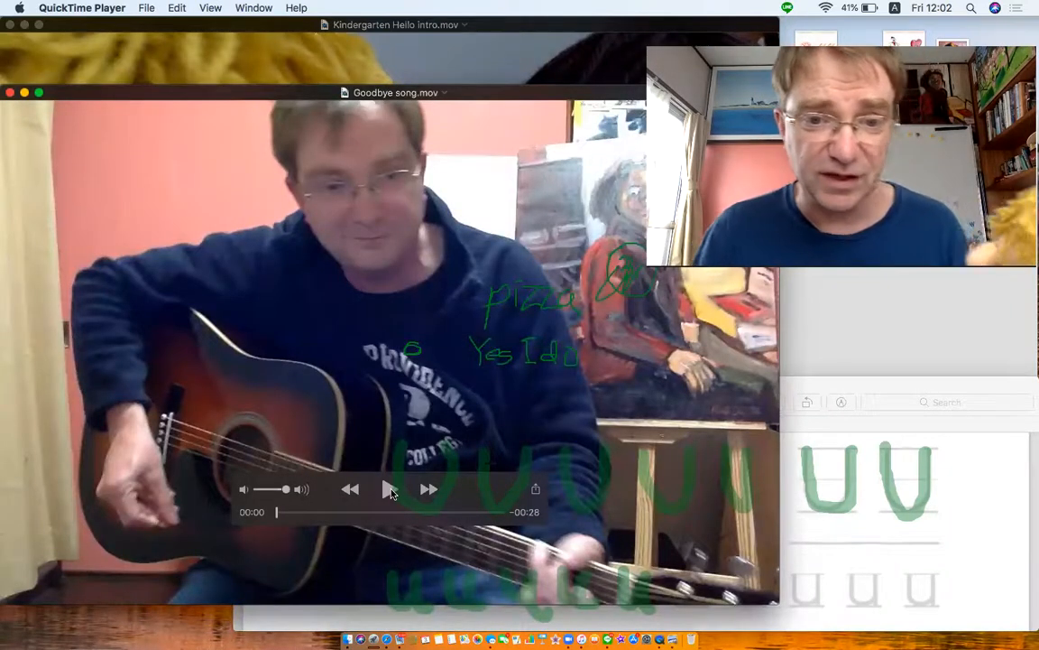
pyautogui.click(388, 488)
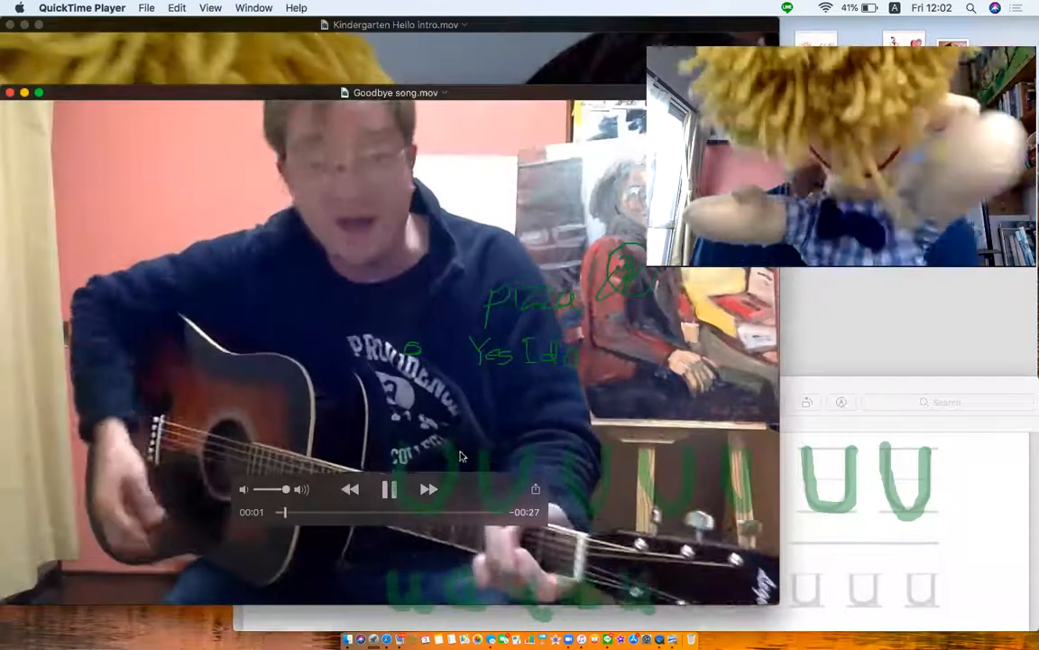